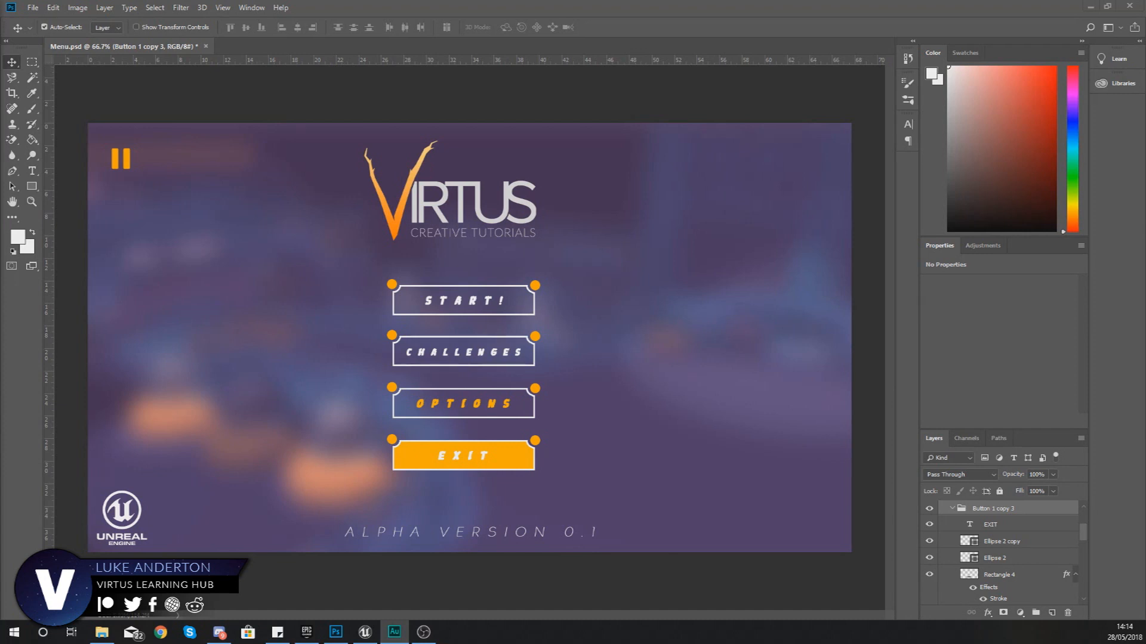
{"action": "mouse_move", "coordinate": [408, 433]}
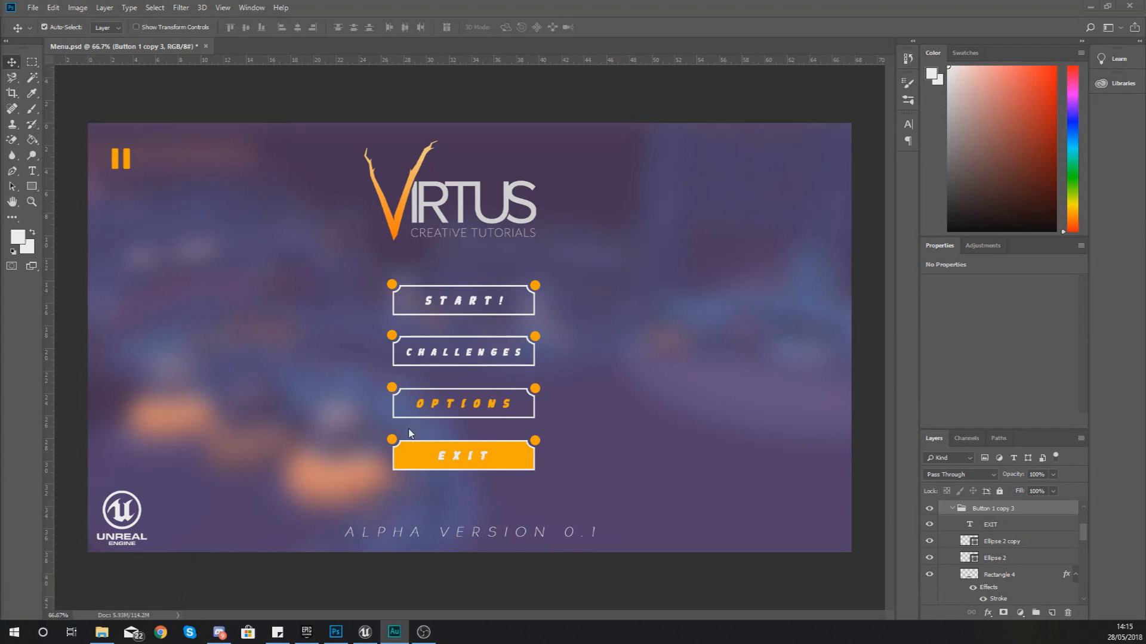
{"action": "mouse_move", "coordinate": [491, 453]}
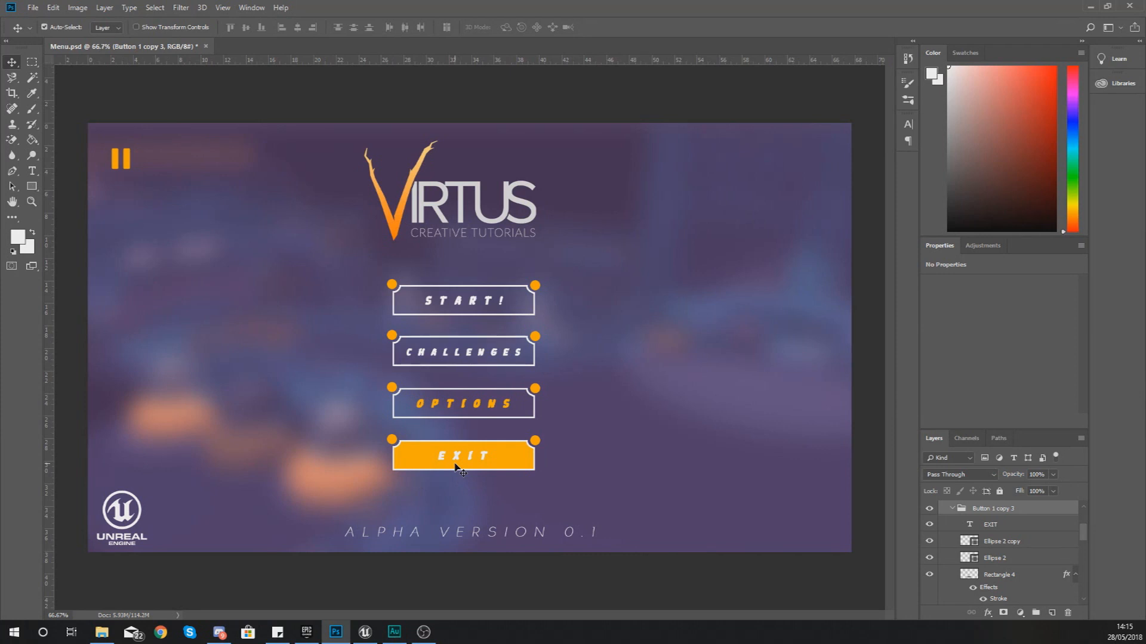
{"action": "mouse_move", "coordinate": [365, 632]}
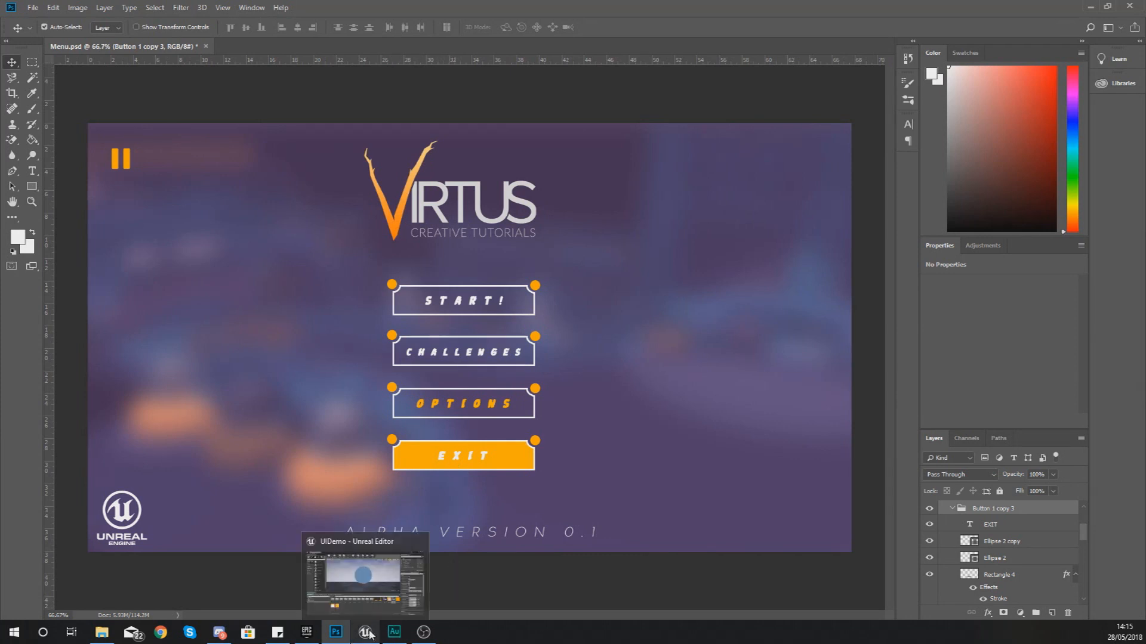
- Pick the ExitButton and ExitButtonPressed images in UIResources for import into StarterContent
{"action": "left_click", "coordinate": [365, 577]}
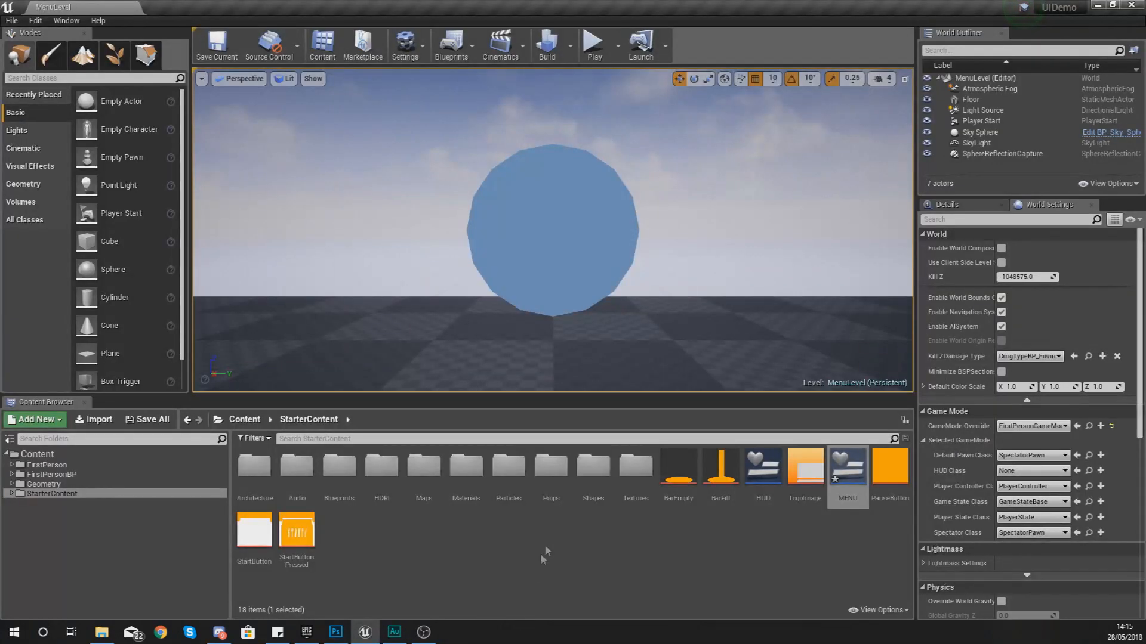
{"action": "left_click", "coordinate": [544, 553]}
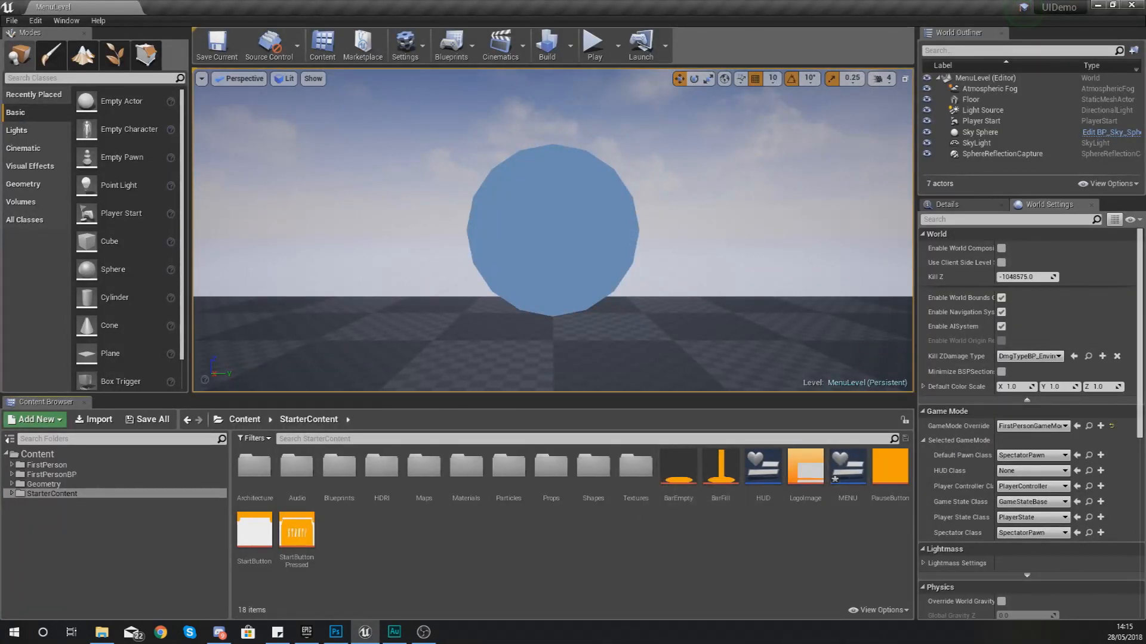
{"action": "left_click", "coordinate": [102, 632]}
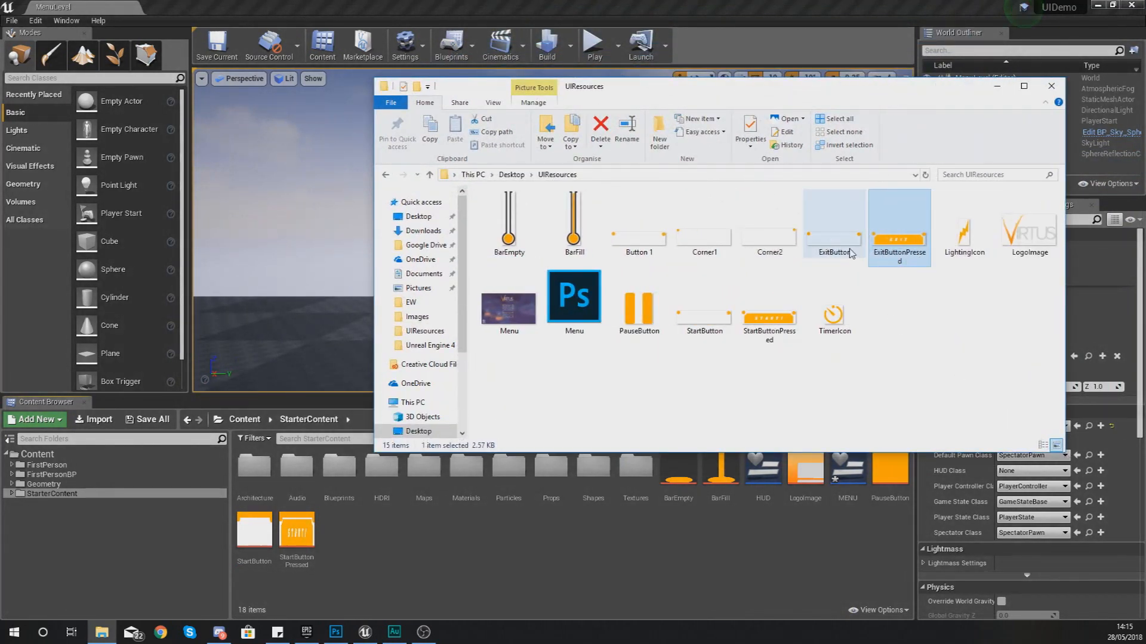
{"action": "left_click", "coordinate": [833, 223]}
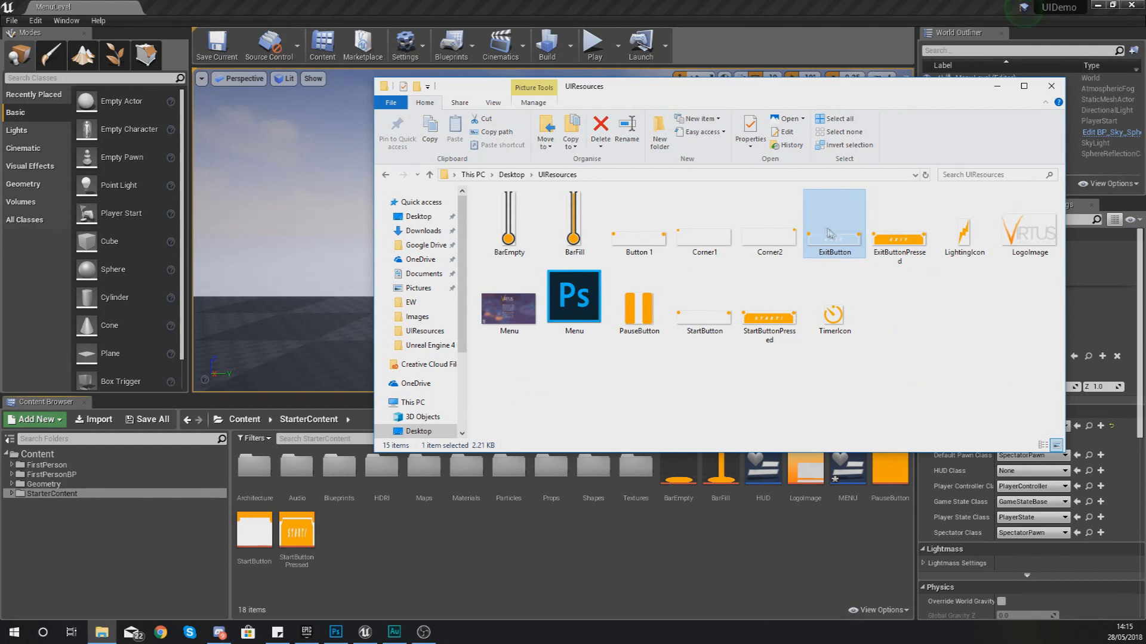
{"action": "mouse_move", "coordinate": [833, 234]}
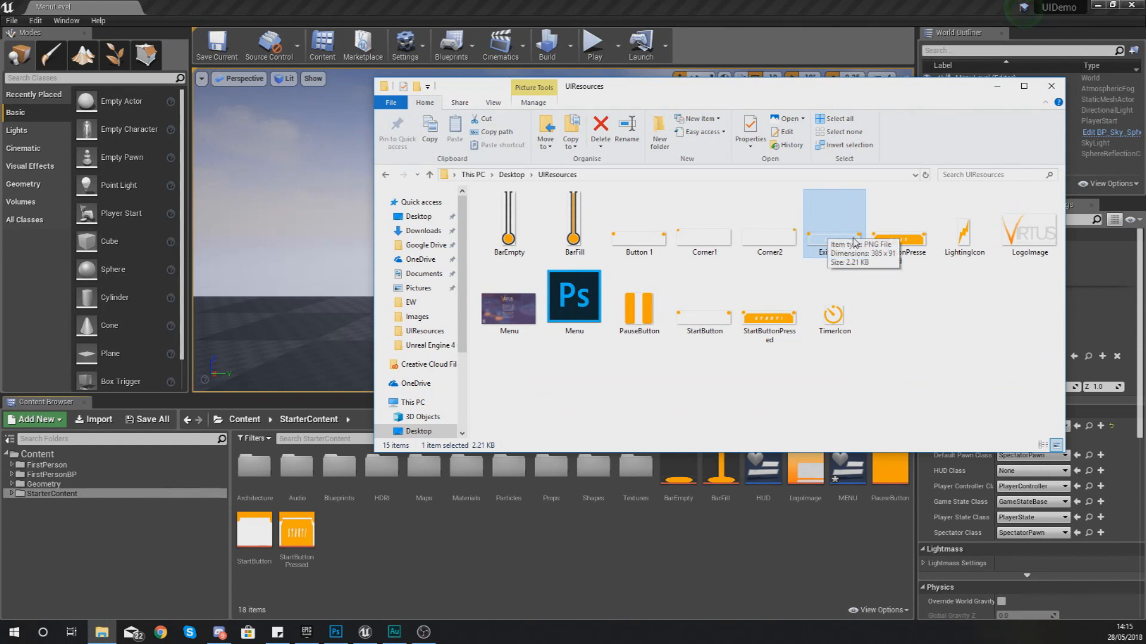
{"action": "mouse_move", "coordinate": [899, 238]}
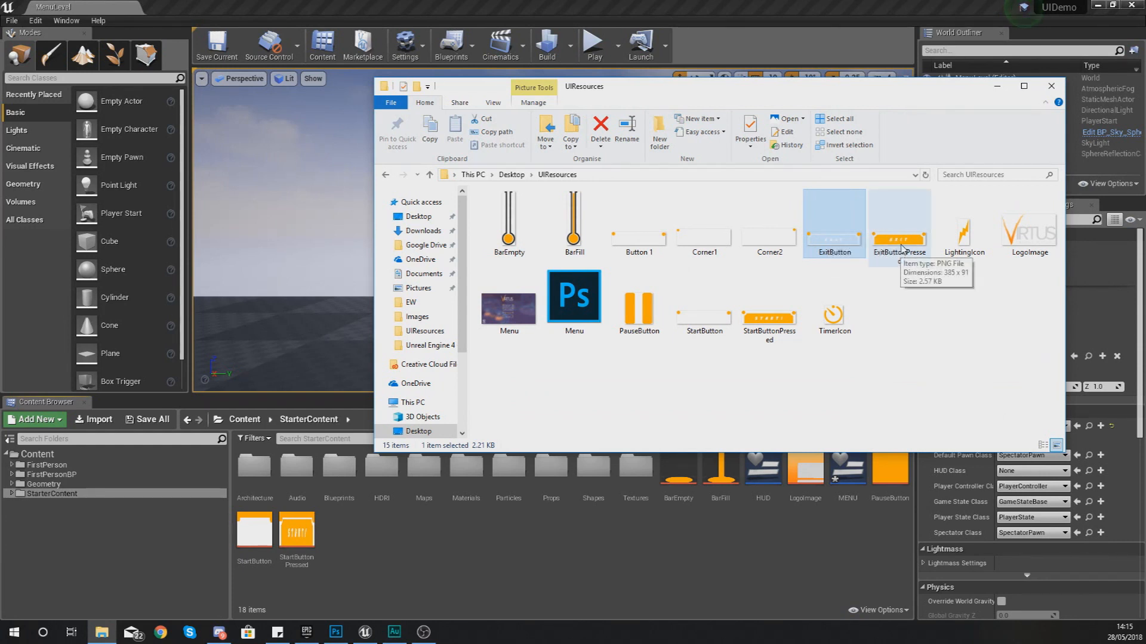
{"action": "left_click", "coordinate": [833, 223]}
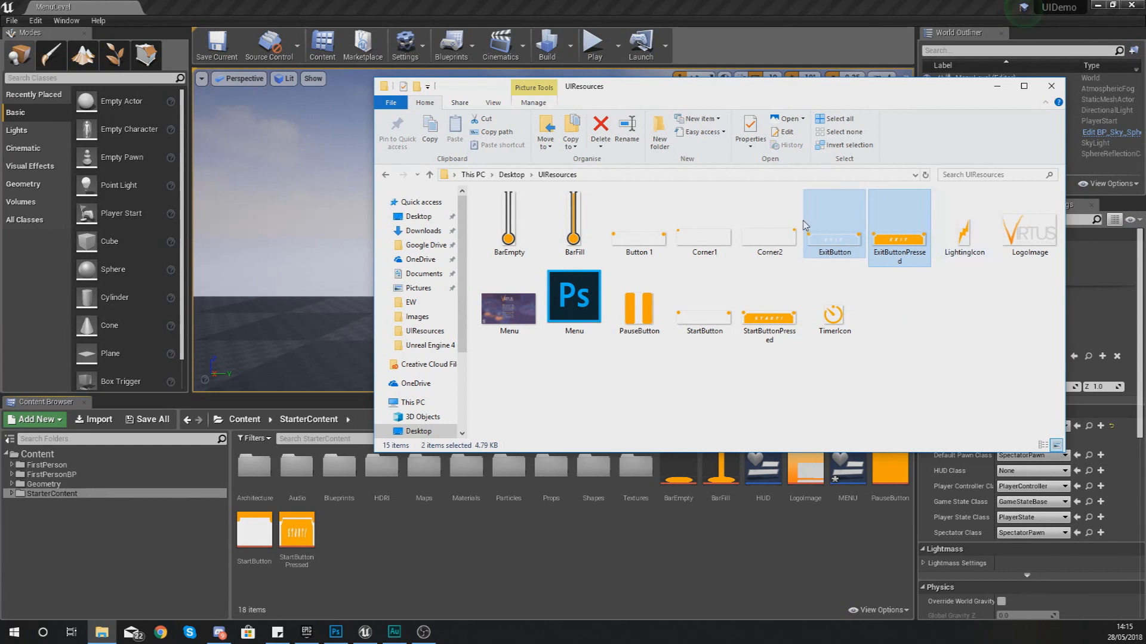
{"action": "mouse_move", "coordinate": [906, 240]}
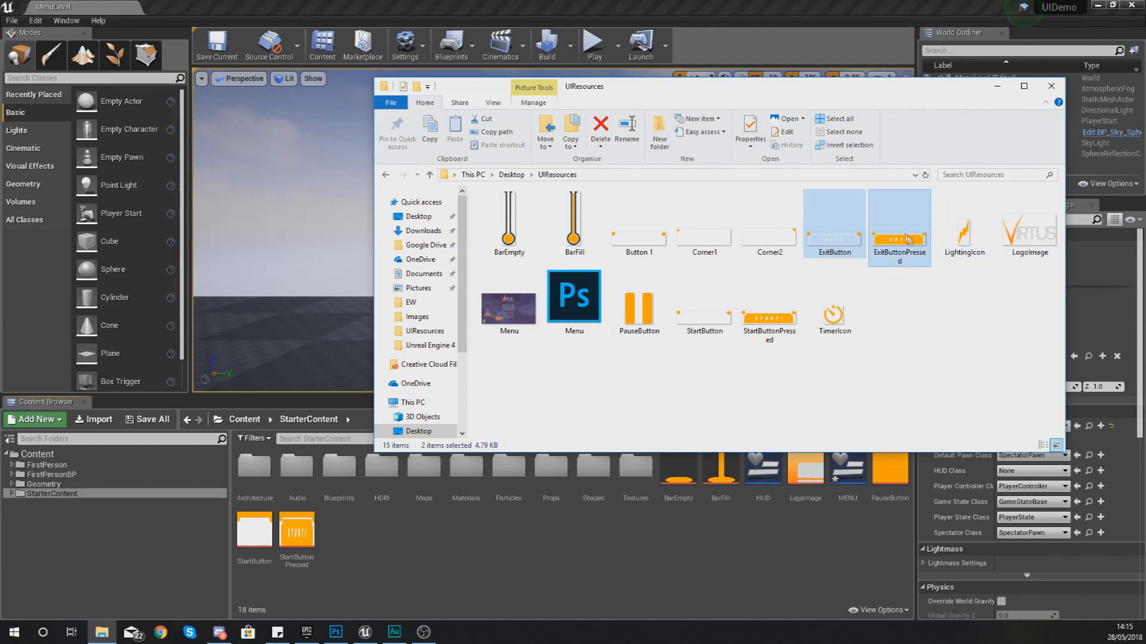
{"action": "mouse_move", "coordinate": [688, 543]}
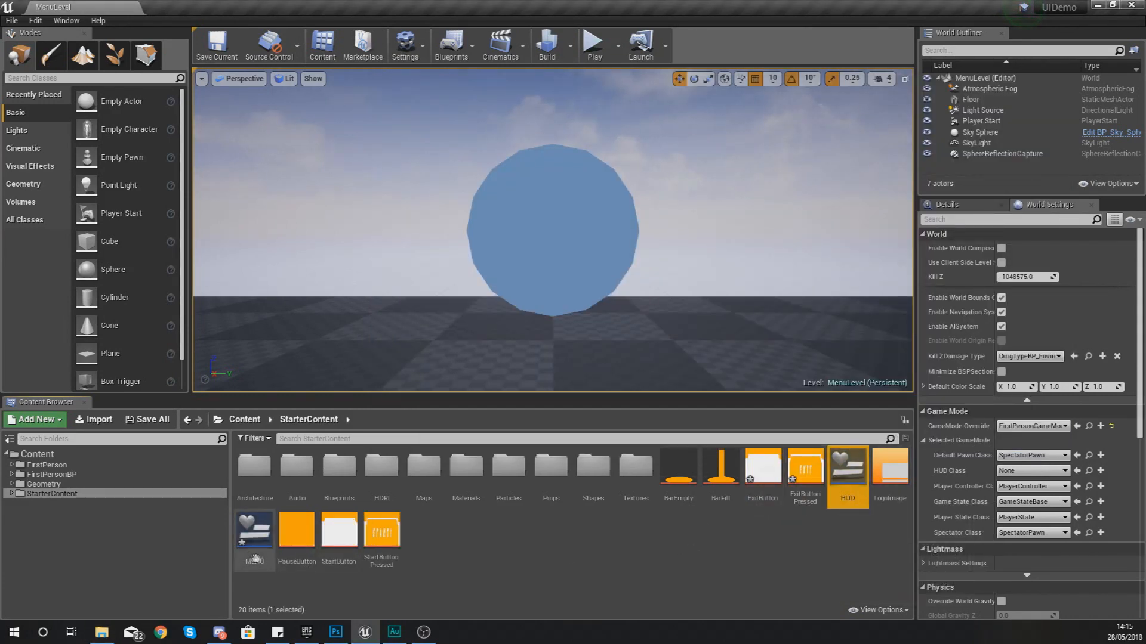
- Open the MENU widget, select Button_95 then Button_2, and zoom into the buttons
{"action": "double_click", "coordinate": [254, 530]}
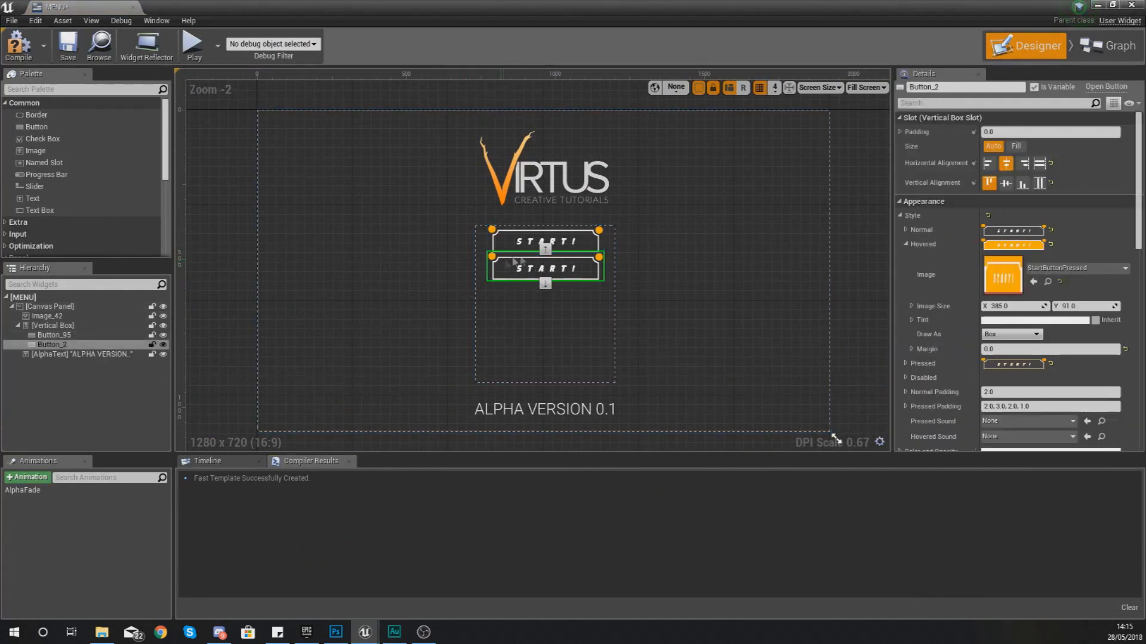
{"action": "mouse_move", "coordinate": [557, 285]}
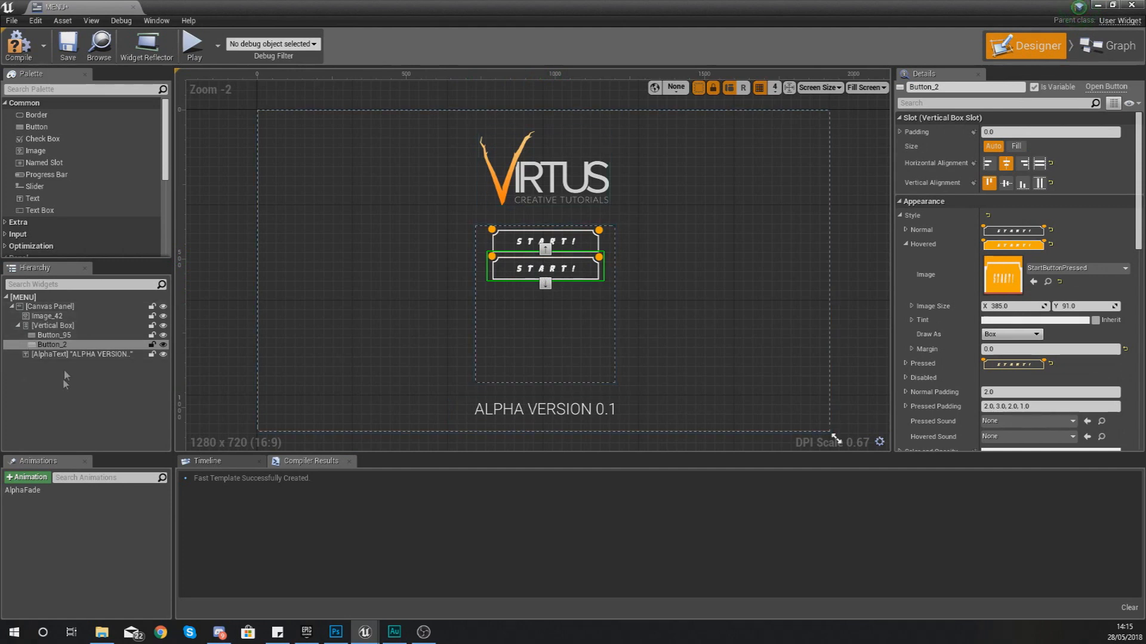
{"action": "left_click", "coordinate": [52, 335]}
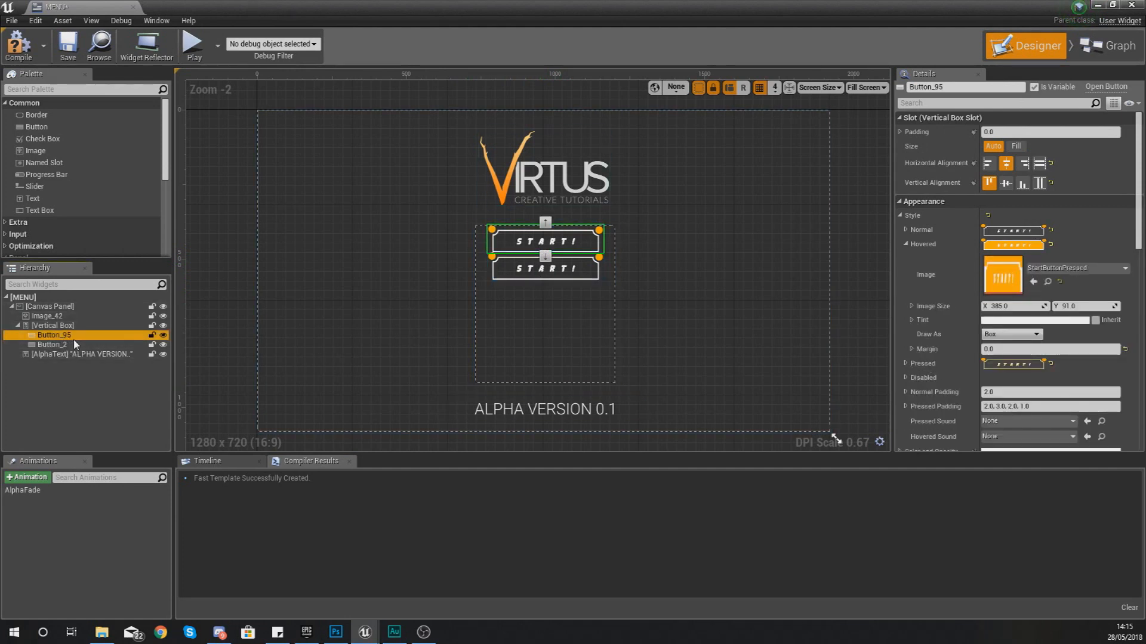
{"action": "left_click", "coordinate": [55, 344]}
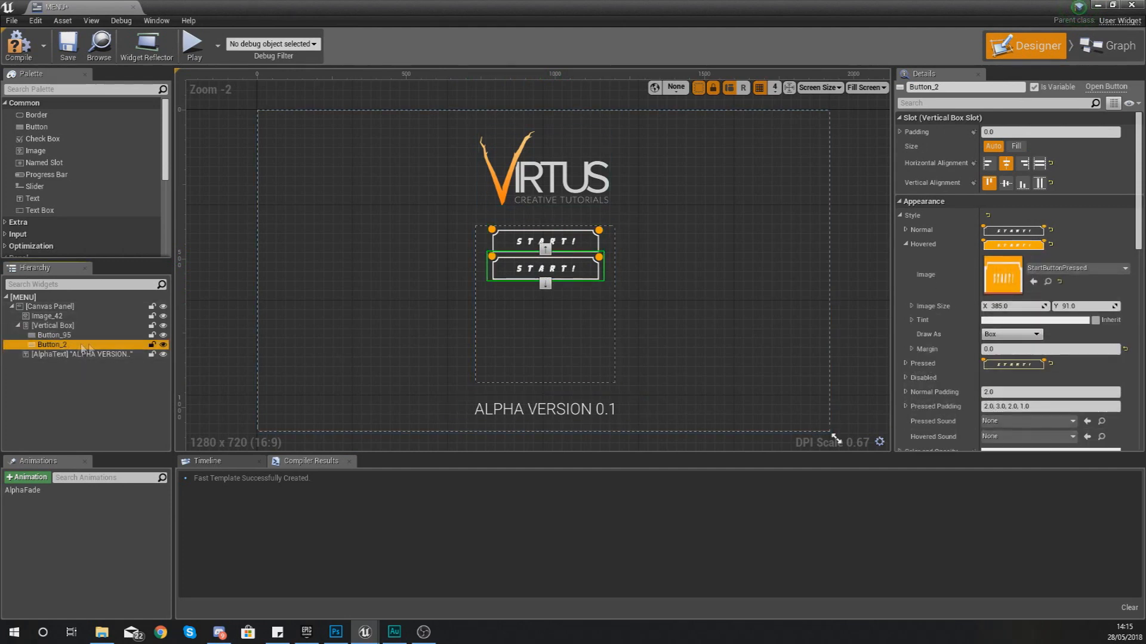
{"action": "scroll", "scroll_direction": "up", "scroll_amount": 3}
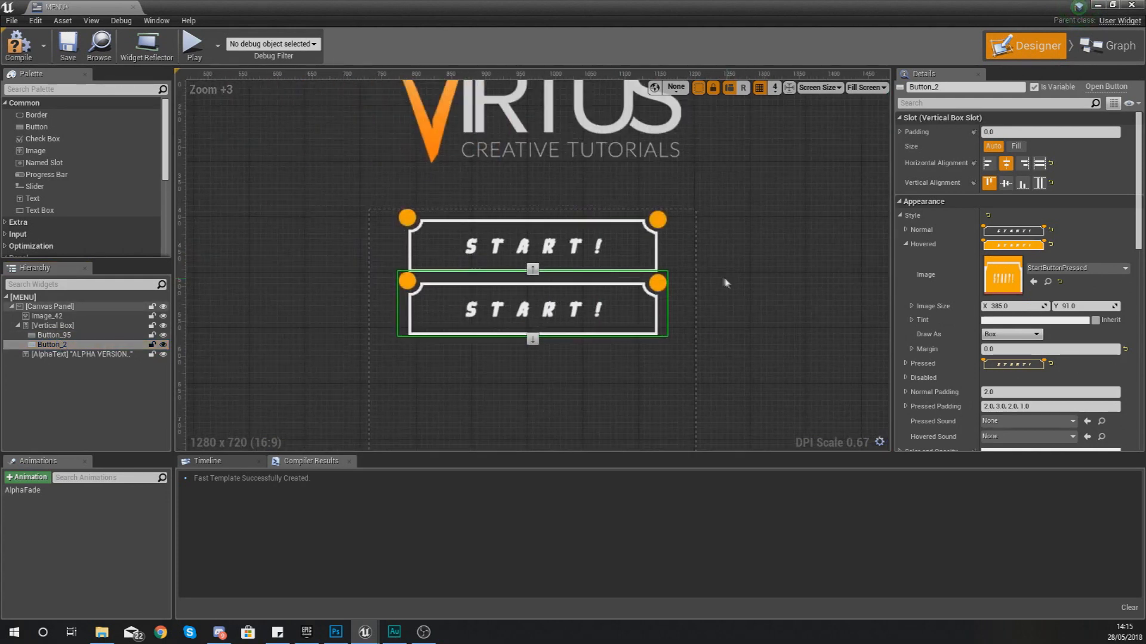
- Style Button_2 with ExitButton for Normal and Pressed, and ExitButtonPressed for Hovered
{"action": "left_click", "coordinate": [906, 243]}
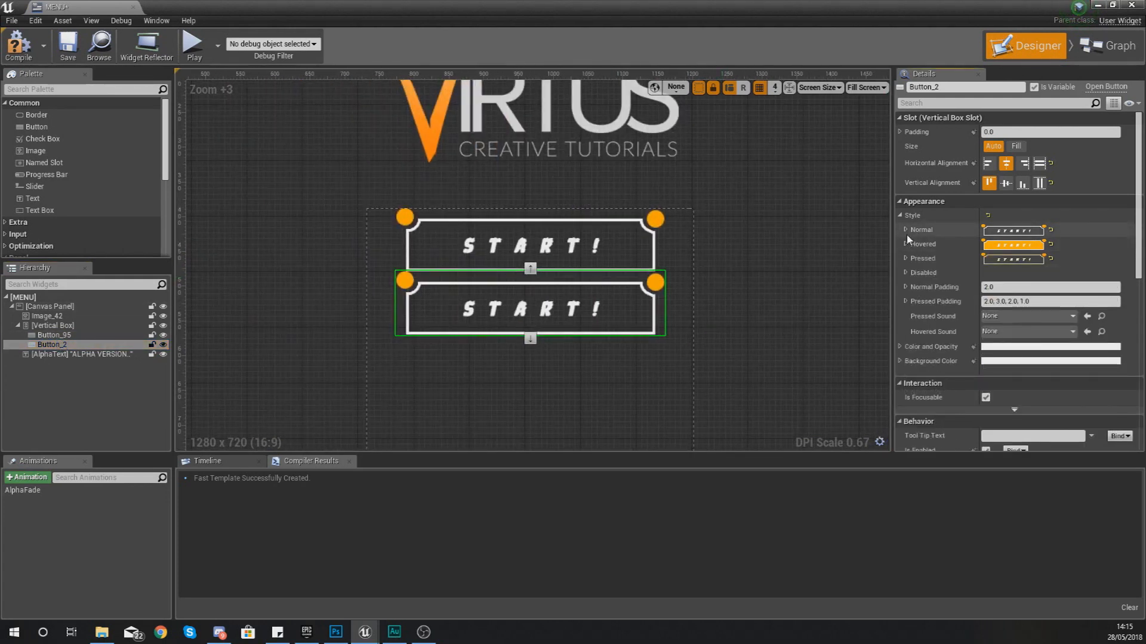
{"action": "left_click", "coordinate": [906, 229]}
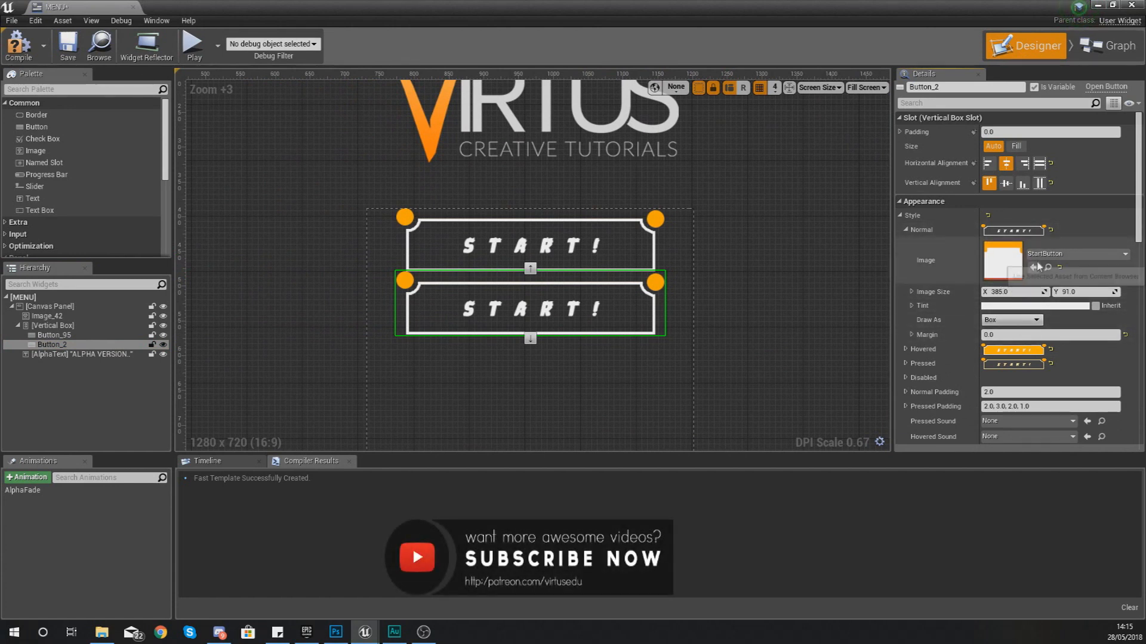
{"action": "left_click", "coordinate": [1124, 254]}
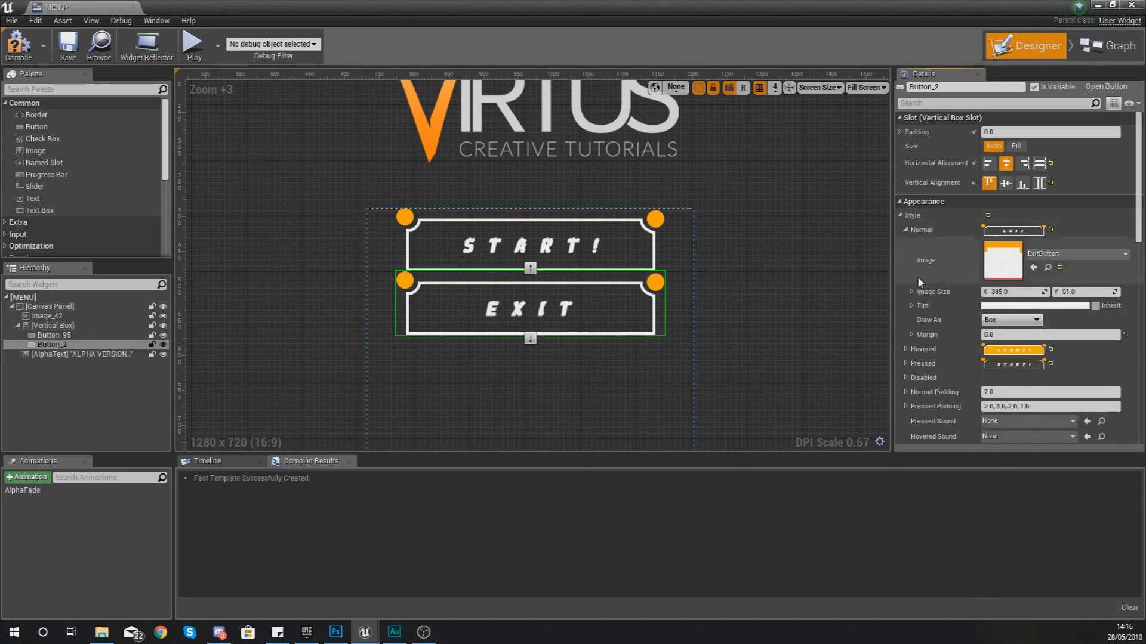
{"action": "left_click", "coordinate": [906, 245]}
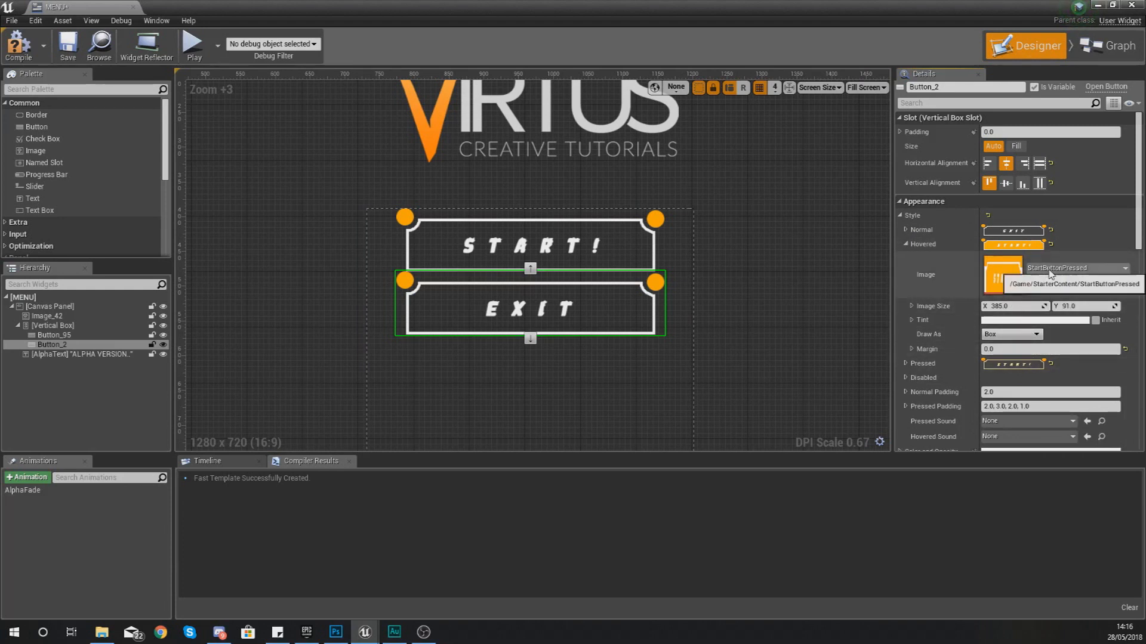
{"action": "left_click", "coordinate": [1123, 268]}
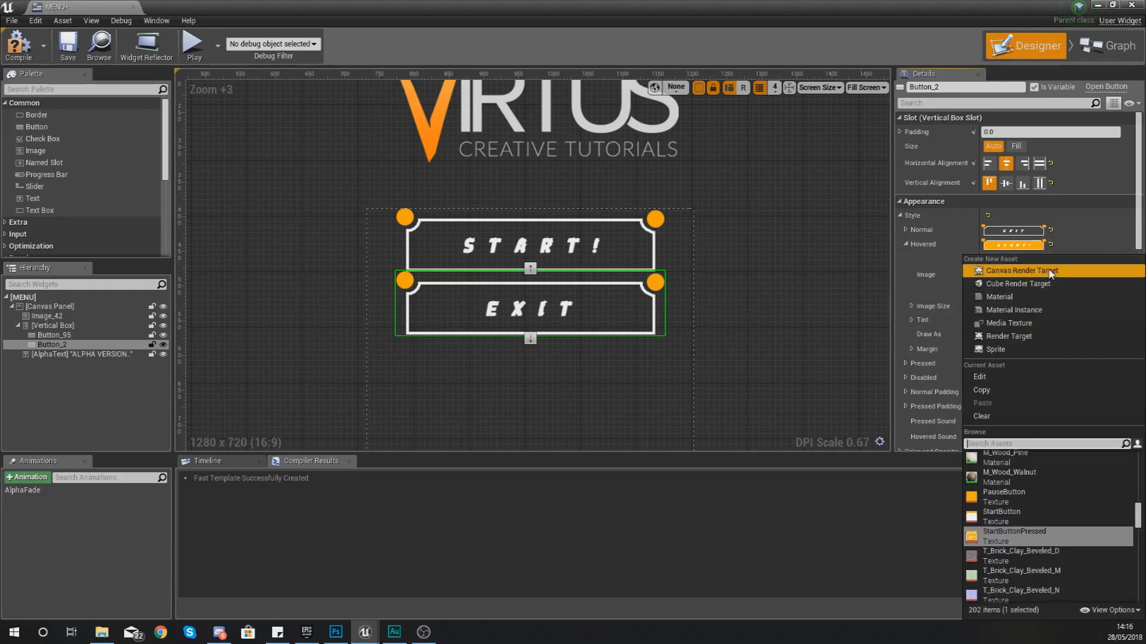
{"action": "type", "text": "exit"}
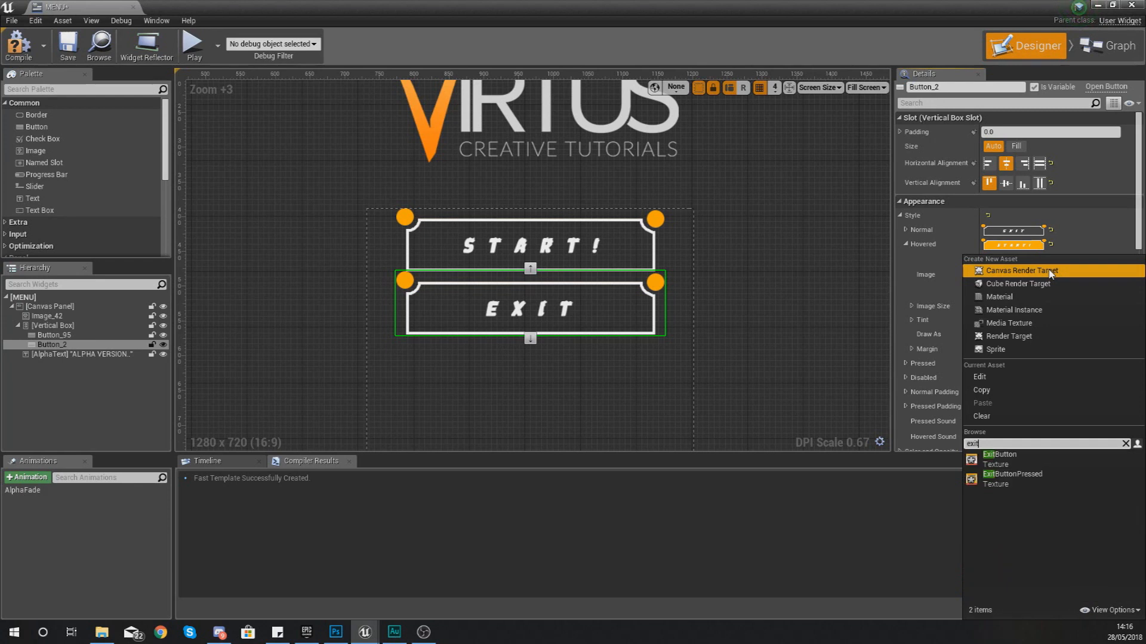
{"action": "mouse_move", "coordinate": [1028, 478]}
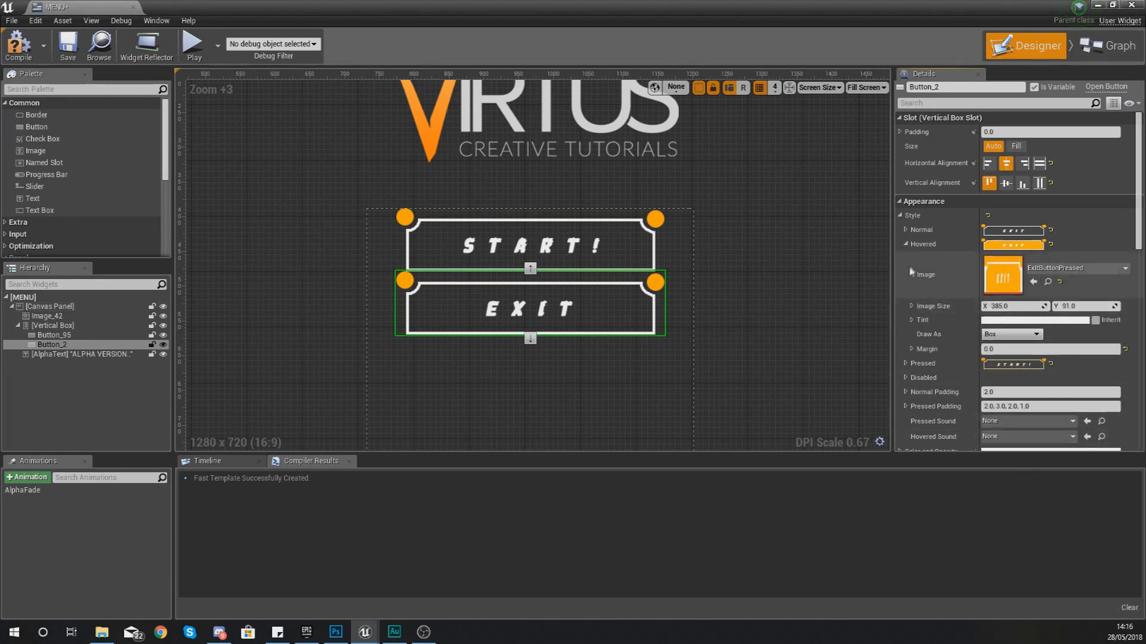
{"action": "left_click", "coordinate": [906, 258]}
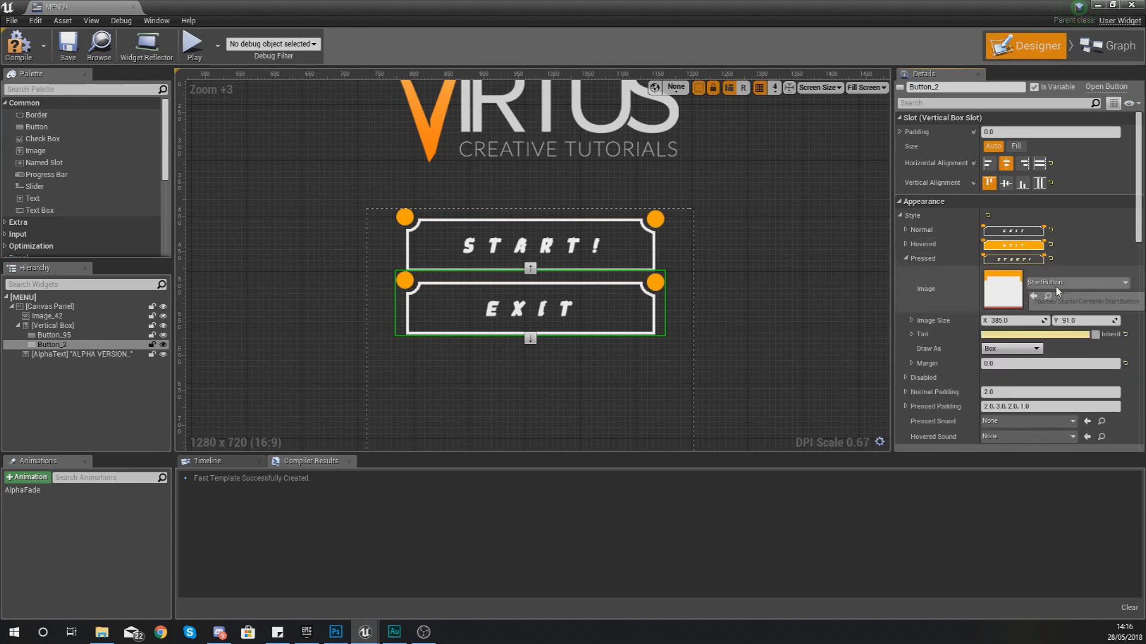
{"action": "left_click", "coordinate": [1122, 282]}
{"action": "type", "text": "exit"}
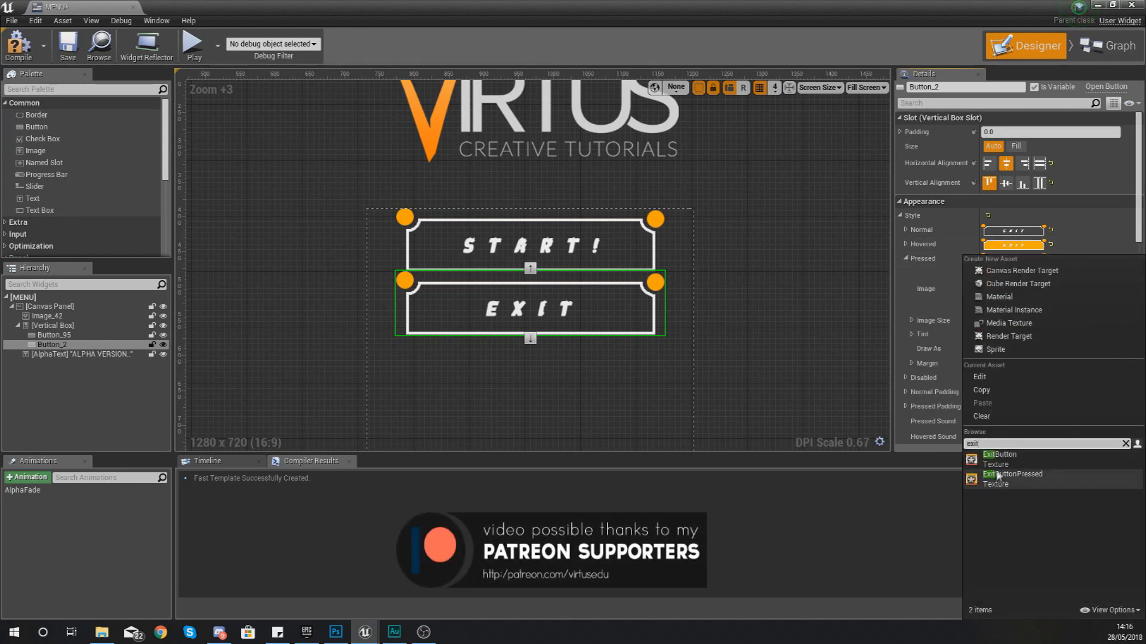
{"action": "left_click", "coordinate": [1001, 459]}
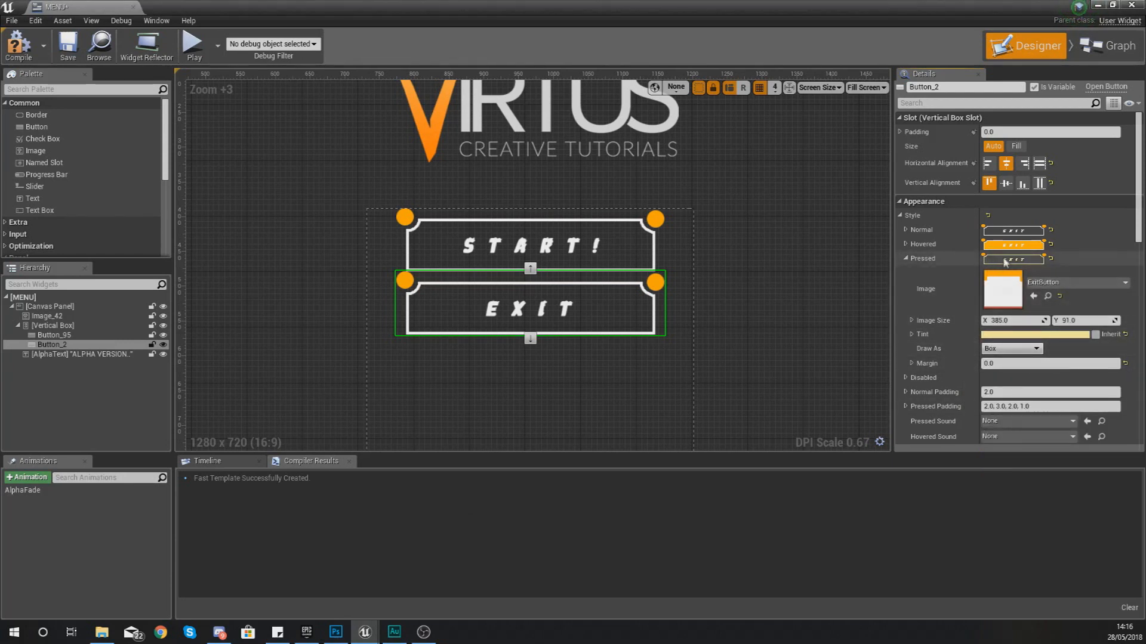
{"action": "mouse_move", "coordinate": [298, 253]}
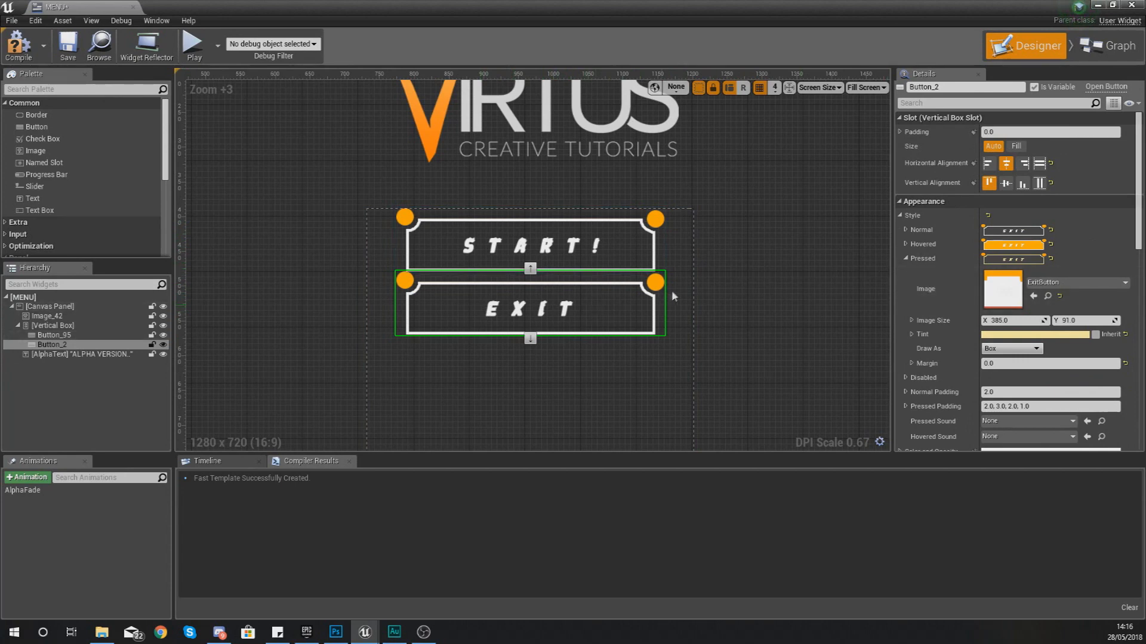
- Add an OnClicked event for Button_2 from the Details Events section
{"action": "scroll", "scroll_direction": "down", "scroll_amount": 3}
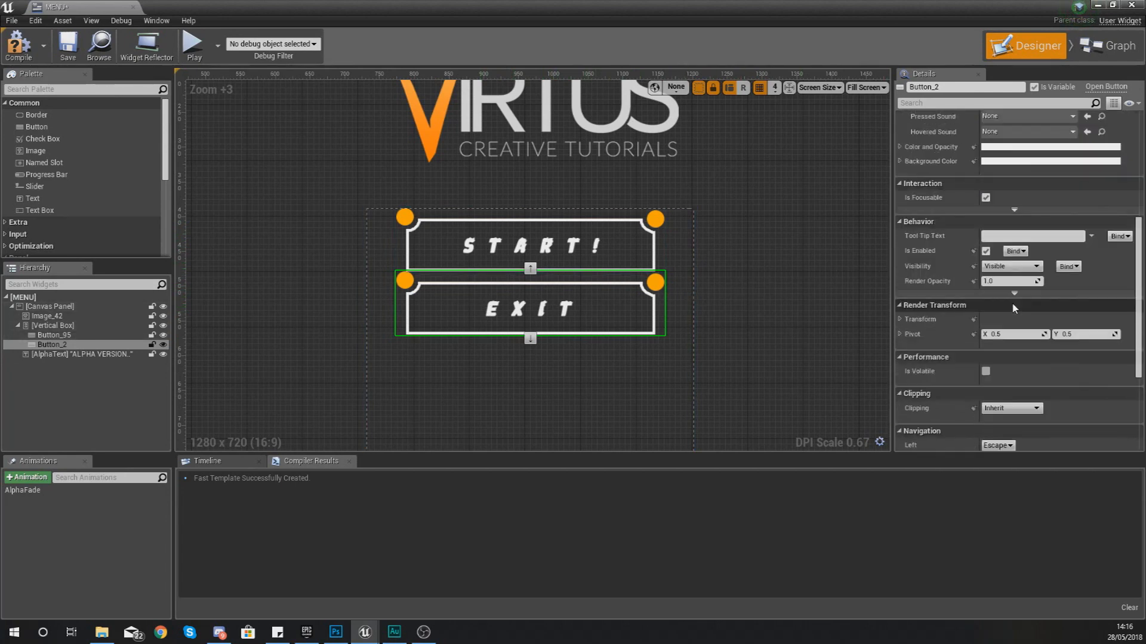
{"action": "scroll", "scroll_direction": "down", "scroll_amount": 3}
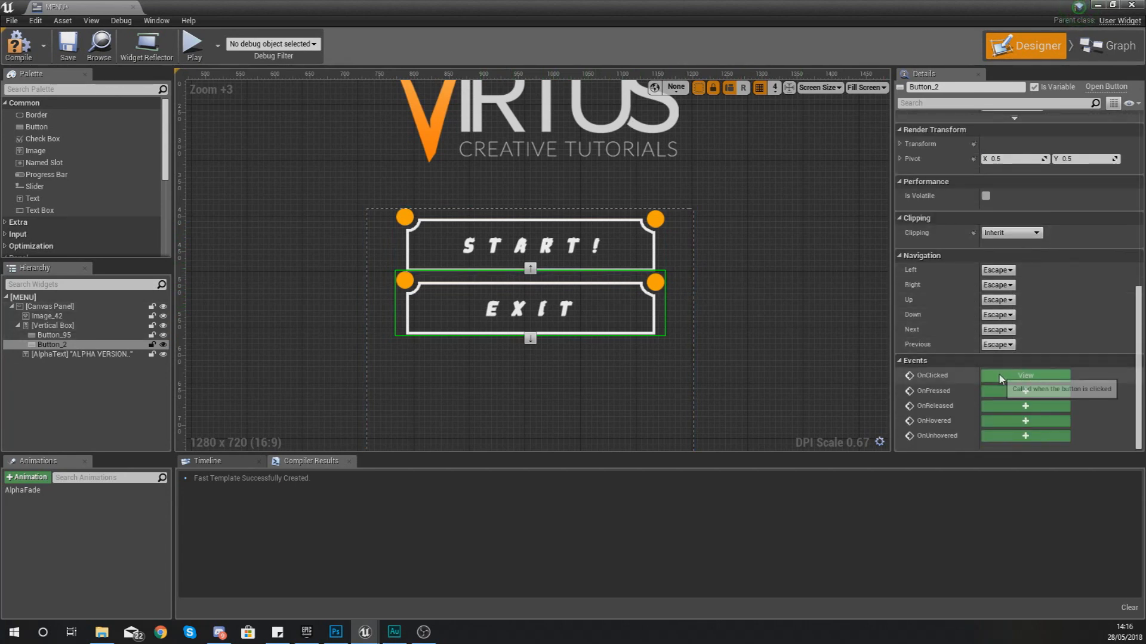
{"action": "mouse_move", "coordinate": [965, 384]}
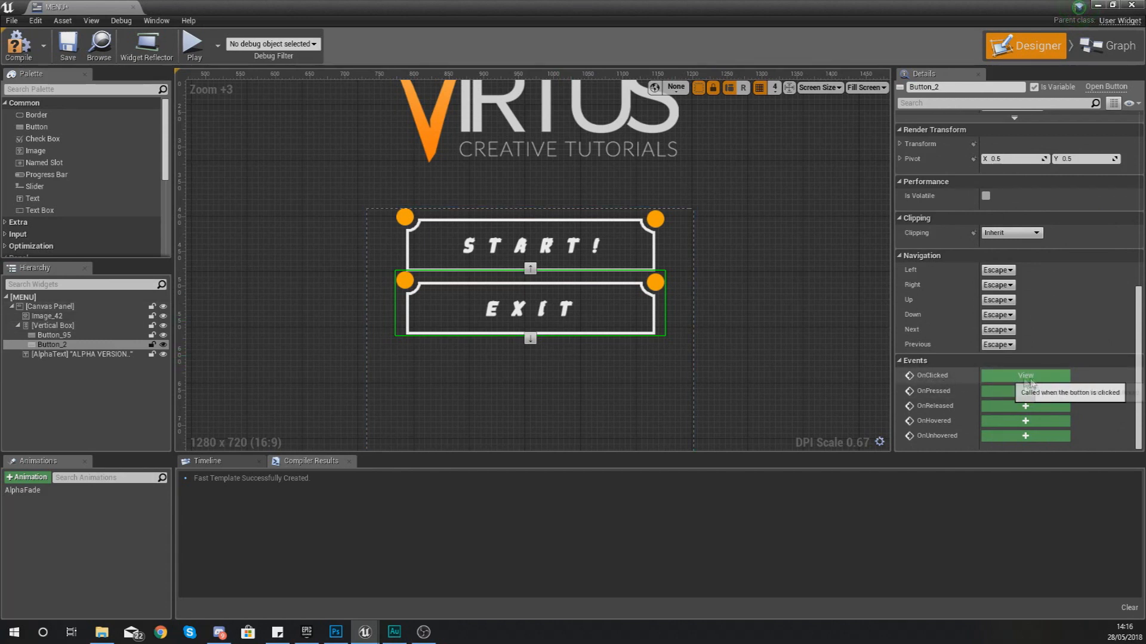
{"action": "left_click", "coordinate": [1025, 375]}
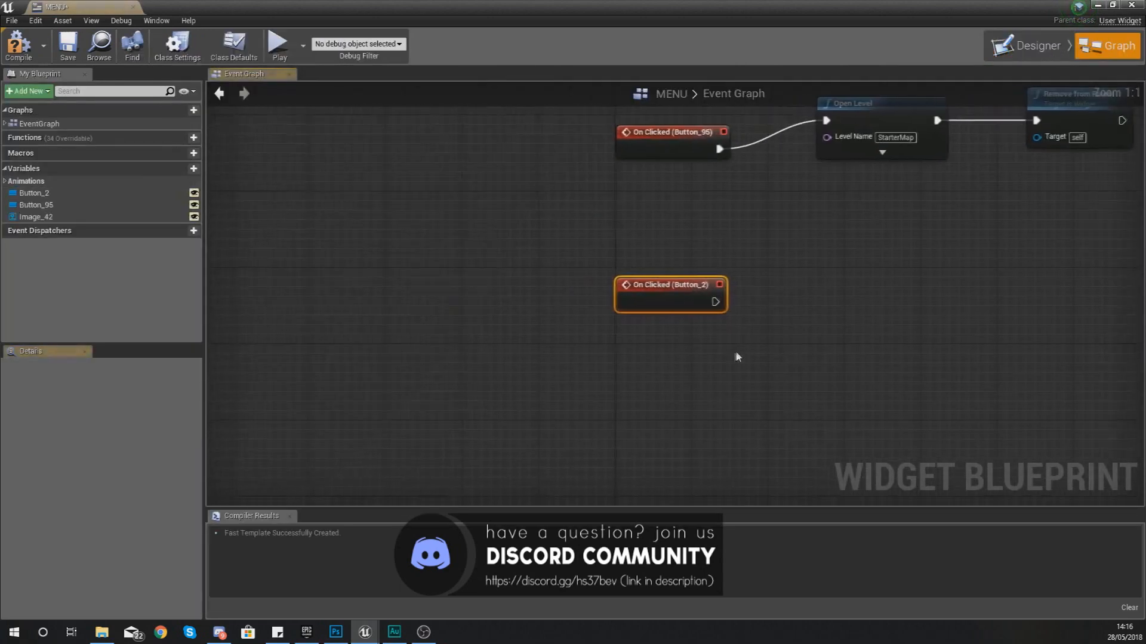
- Connect an Execute Console Command node after the On Clicked (Button_2) event
{"action": "scroll", "scroll_direction": "down", "scroll_amount": 3}
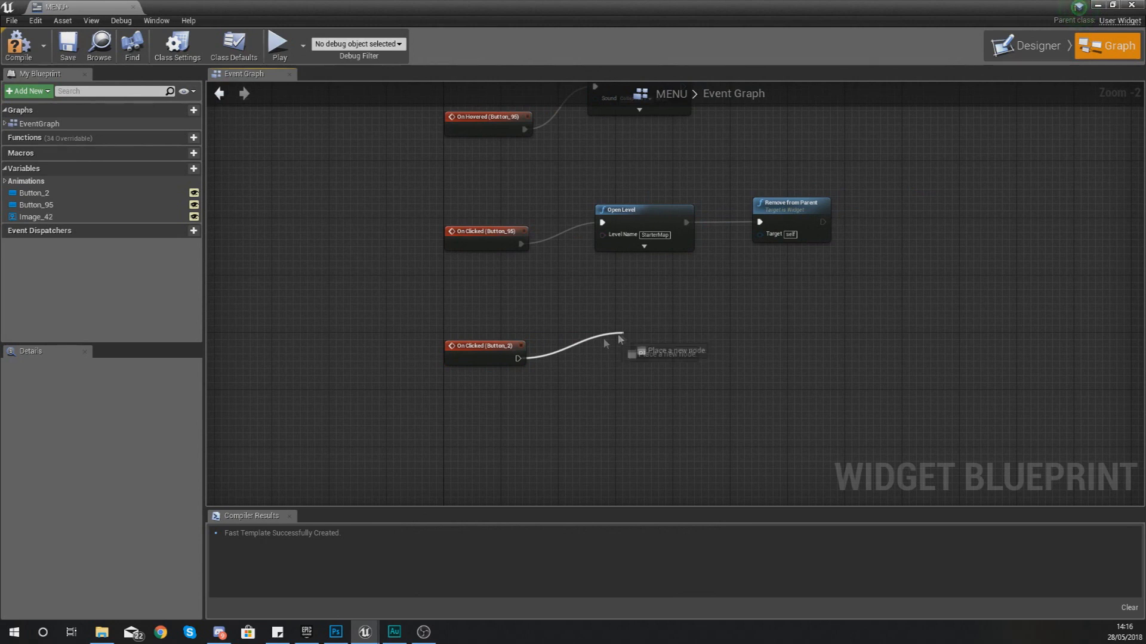
{"action": "left_click", "coordinate": [599, 343]}
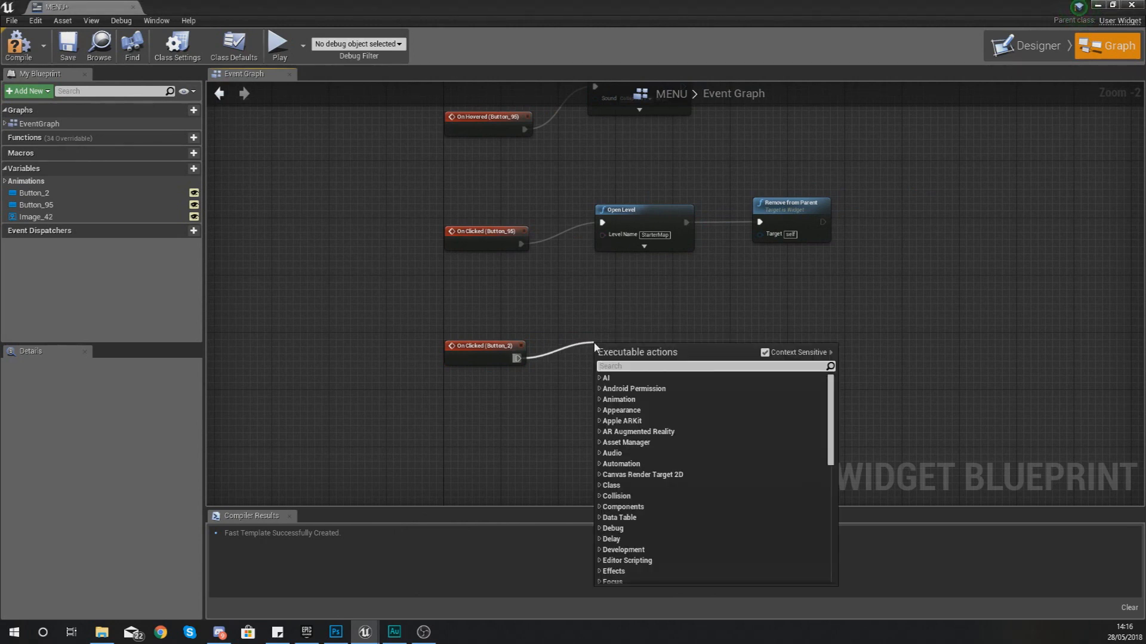
{"action": "type", "text": "console"}
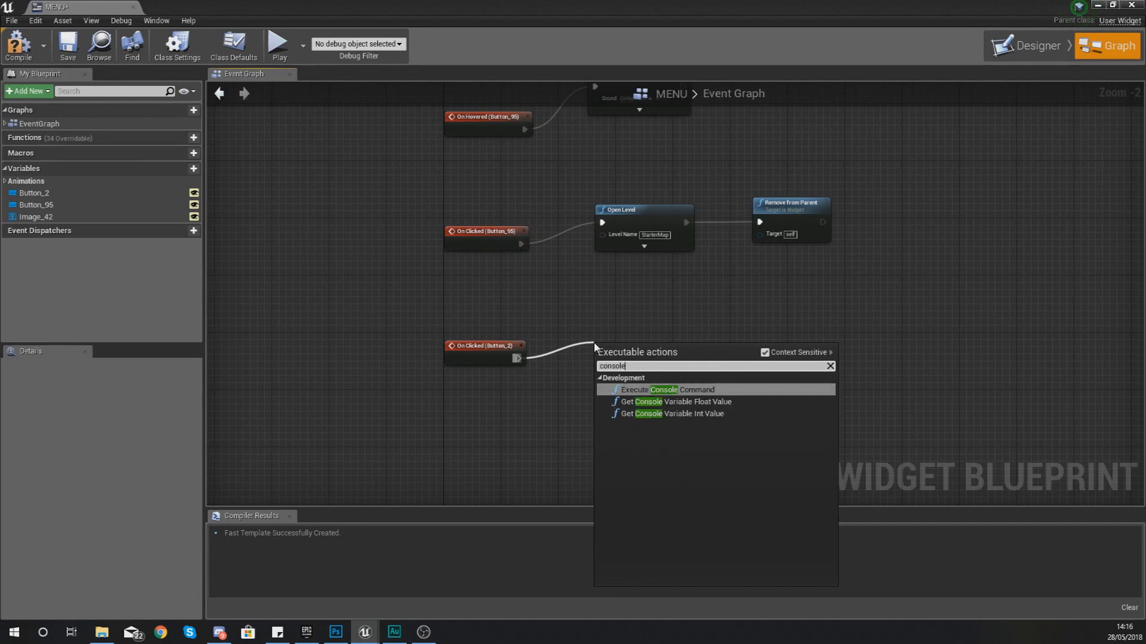
{"action": "mouse_move", "coordinate": [664, 390]}
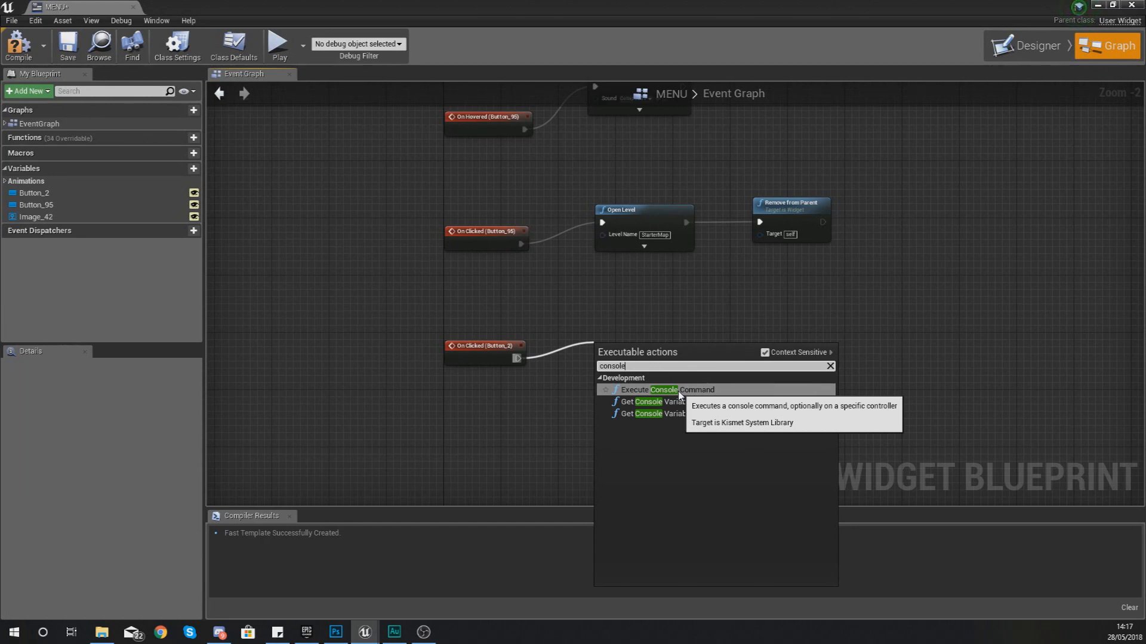
{"action": "left_click", "coordinate": [665, 390]}
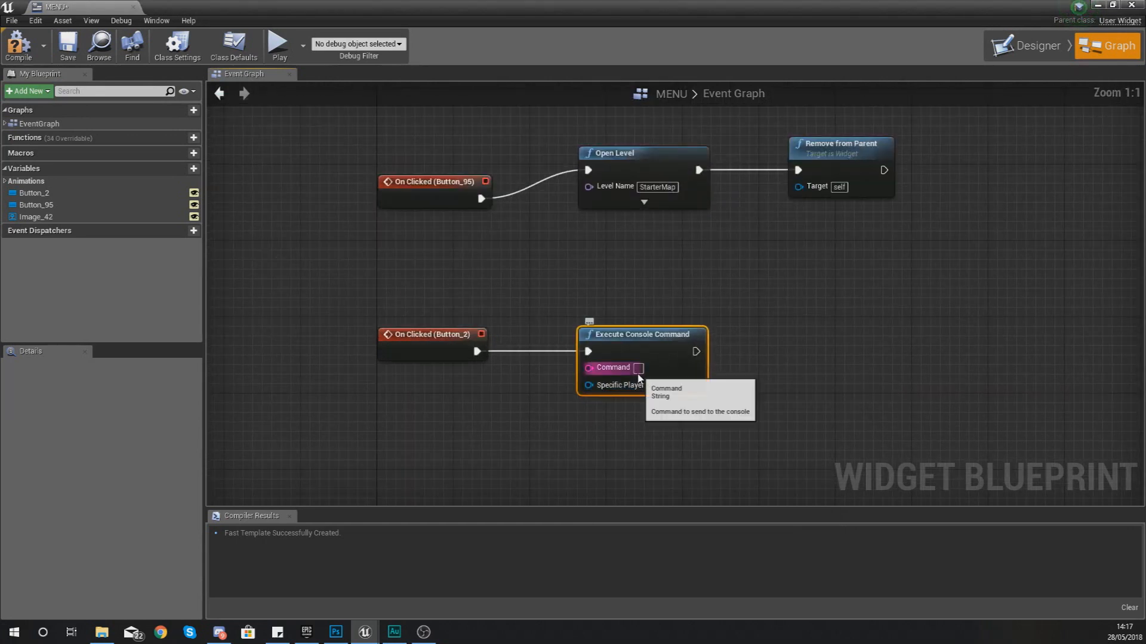
{"action": "mouse_move", "coordinate": [641, 375]}
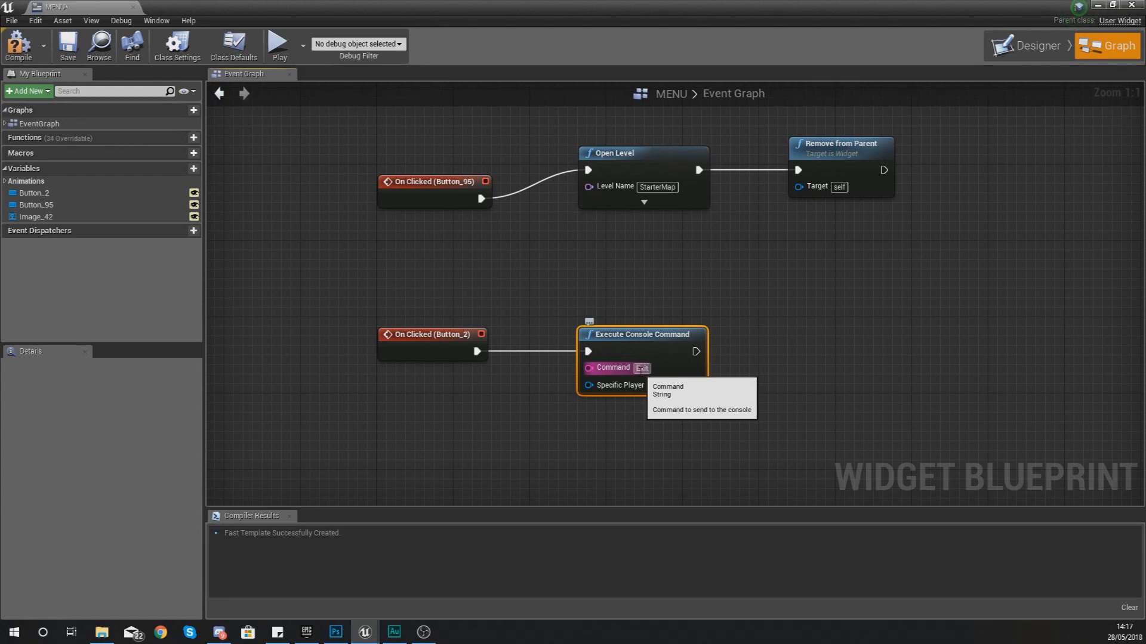
{"action": "mouse_move", "coordinate": [309, 227]}
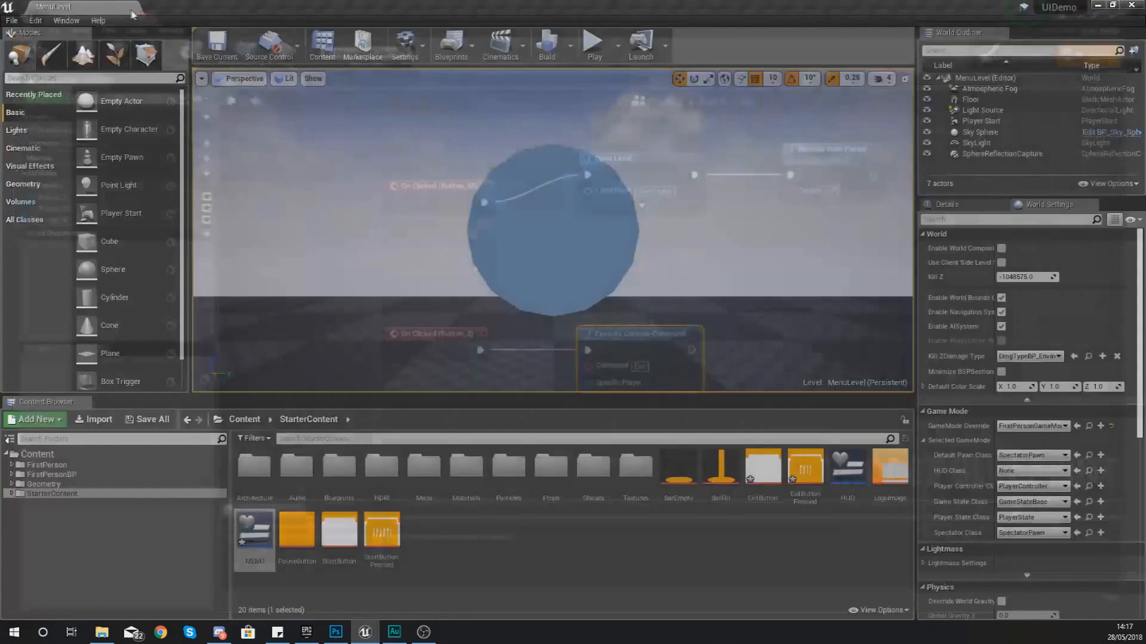
- Play the level, stop, play again, and quit through the in-game EXIT button
{"action": "left_click", "coordinate": [592, 42]}
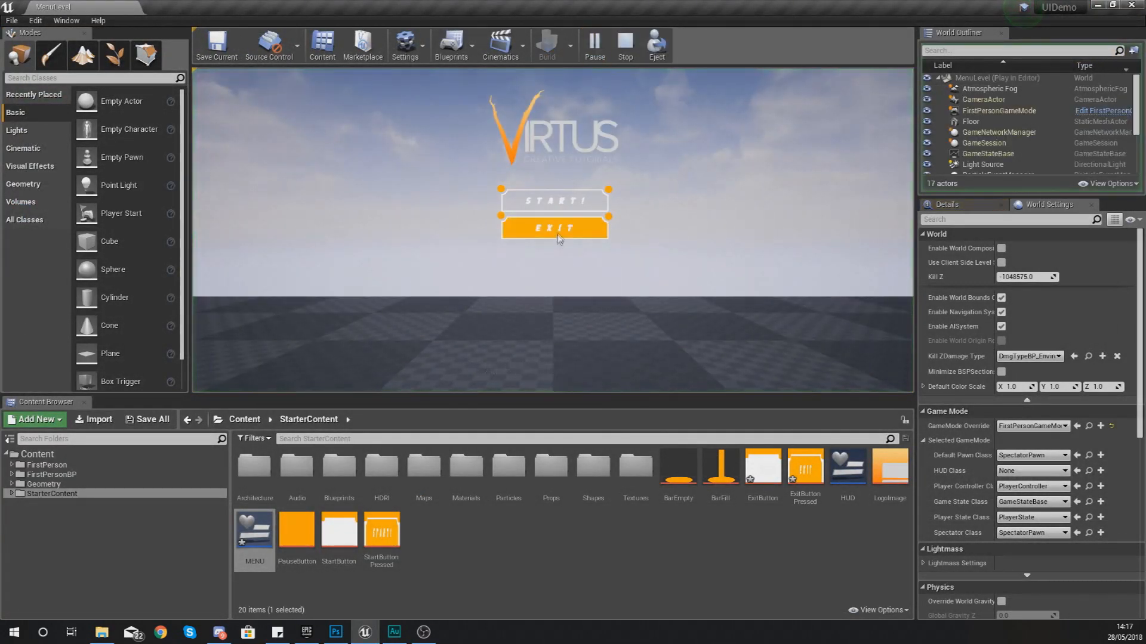
{"action": "left_click", "coordinate": [623, 43]}
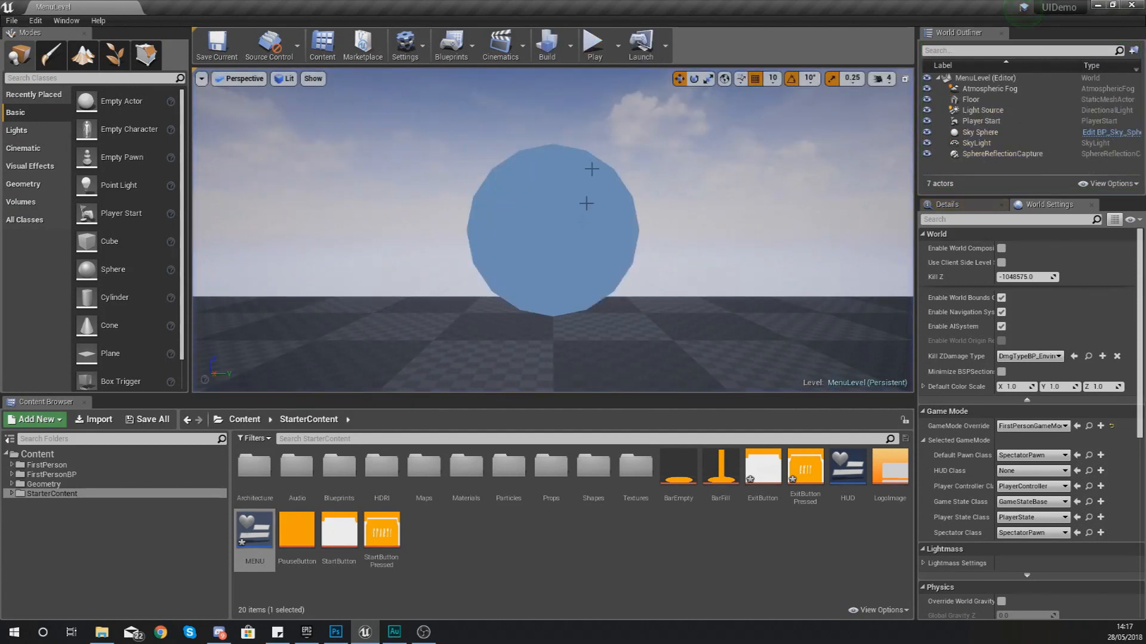
{"action": "left_click", "coordinate": [590, 41]}
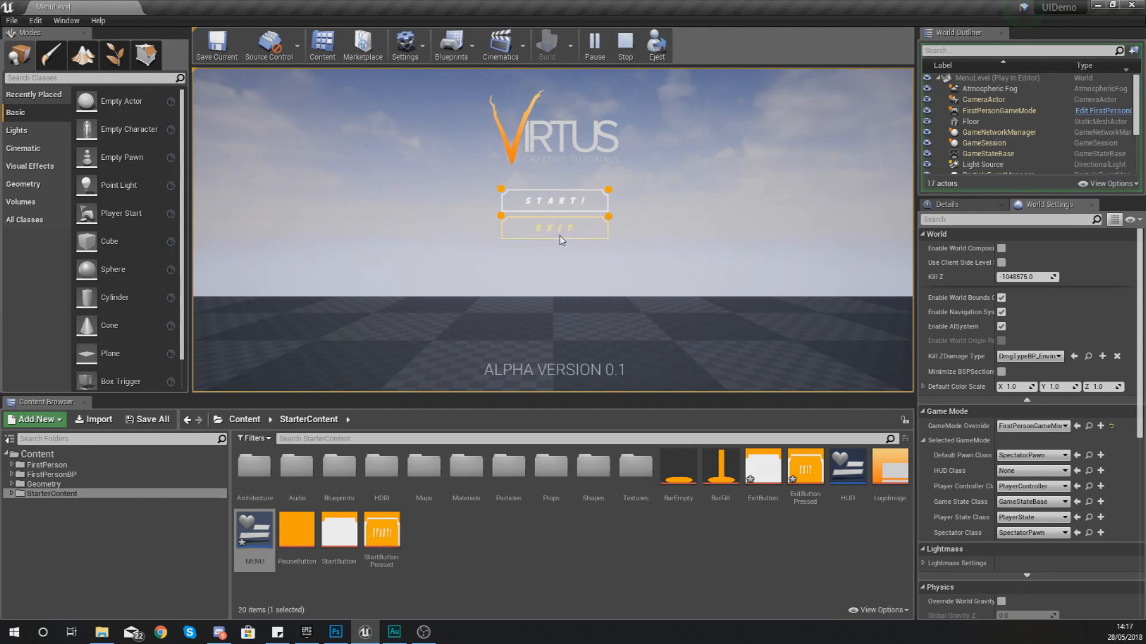
{"action": "left_click", "coordinate": [623, 44]}
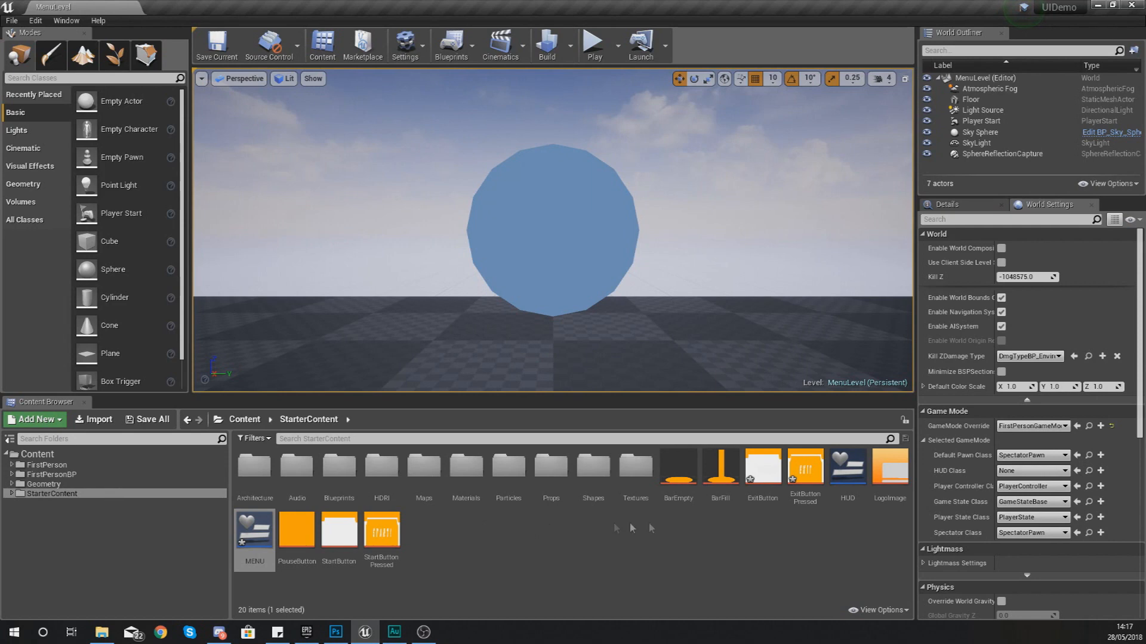
{"action": "mouse_move", "coordinate": [253, 530]}
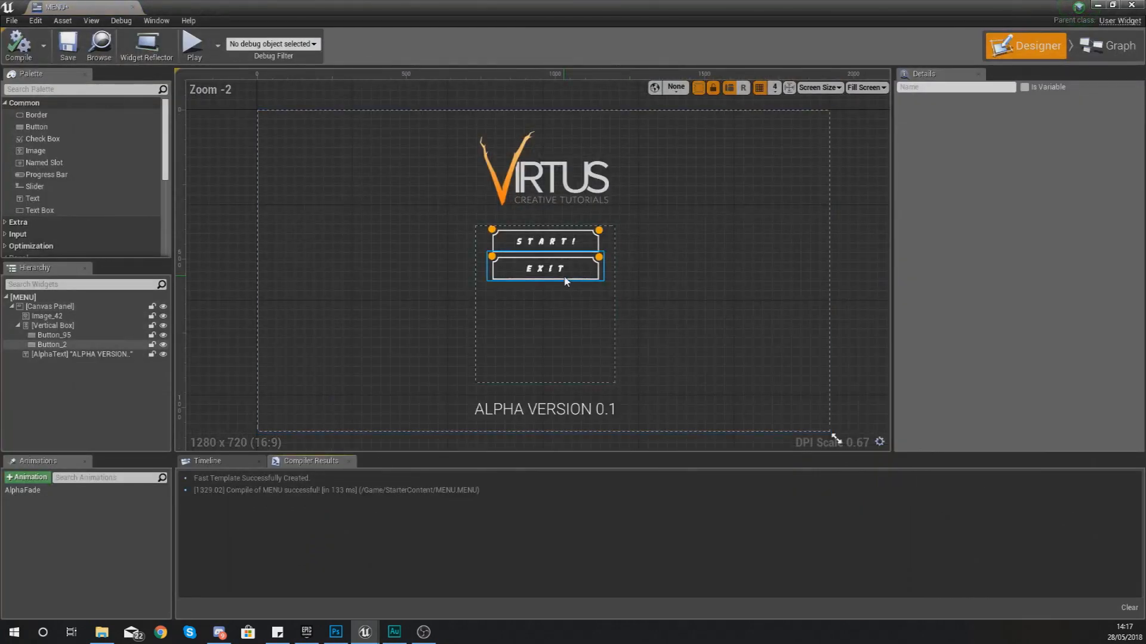
{"action": "left_click", "coordinate": [1107, 46]}
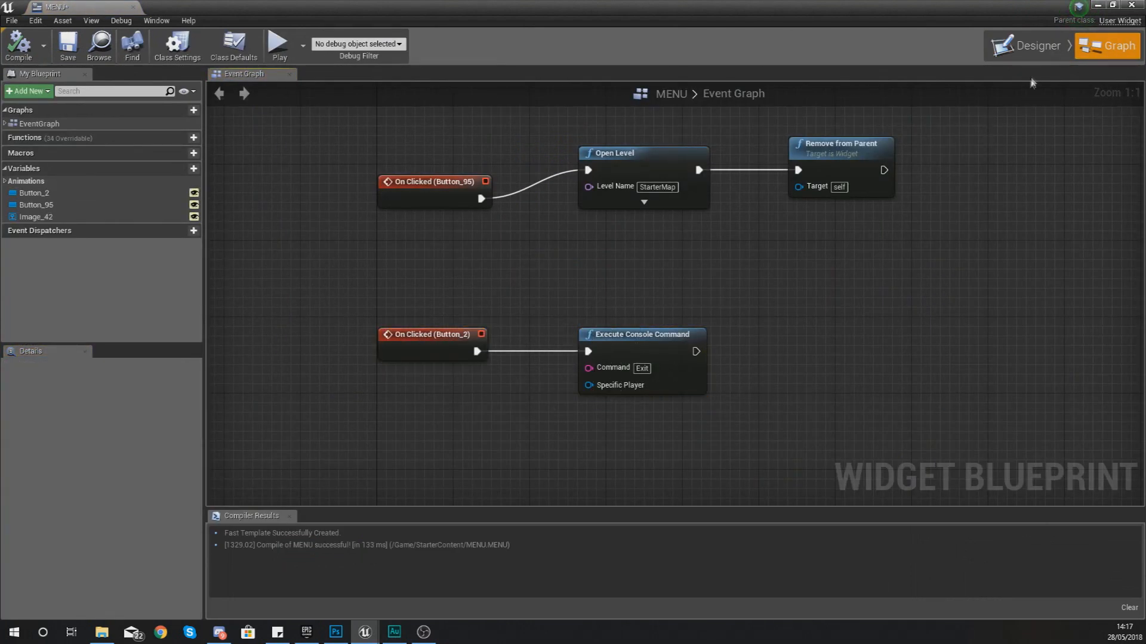
{"action": "left_click", "coordinate": [1035, 45]}
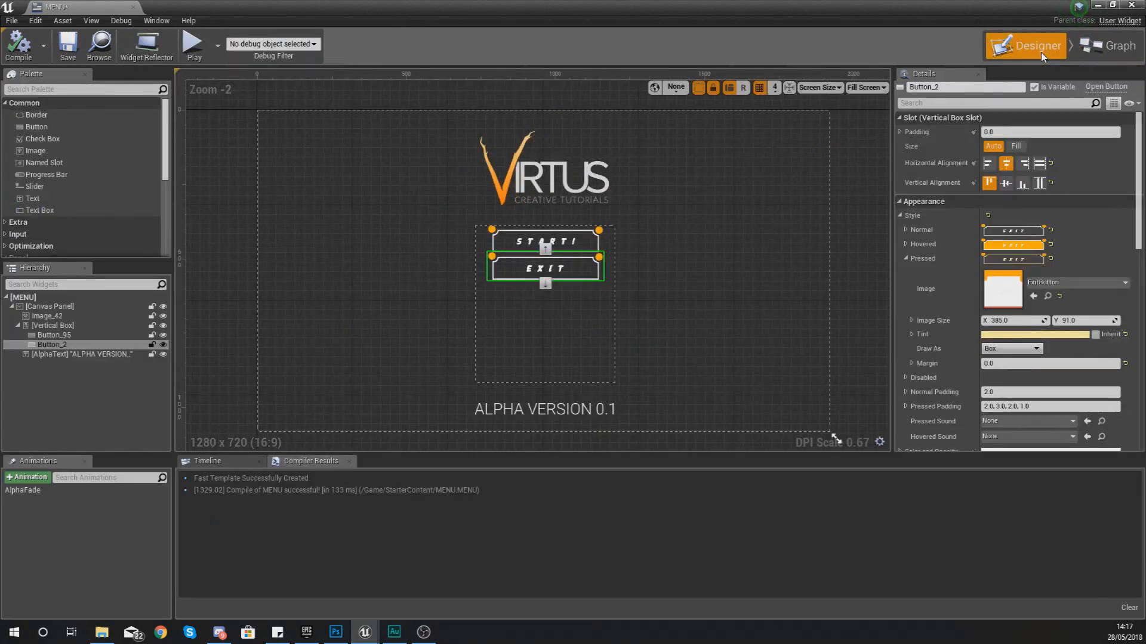